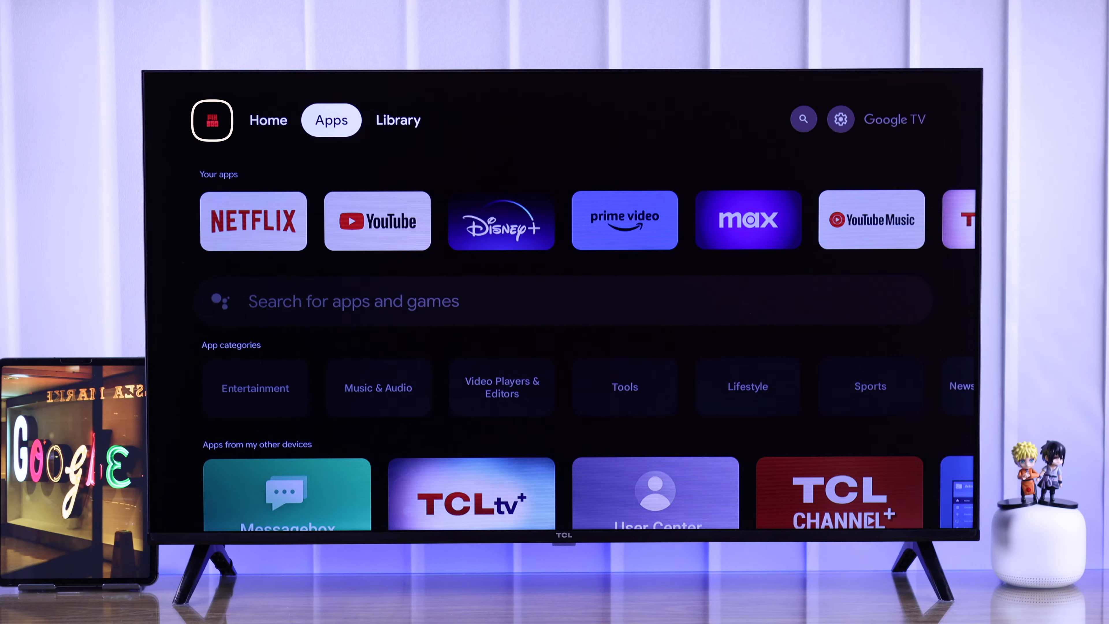
From the profile avatar, choose Switch accounts and Add an account to reach Google sign-in.
{"action": "left_click", "coordinate": [268, 120]}
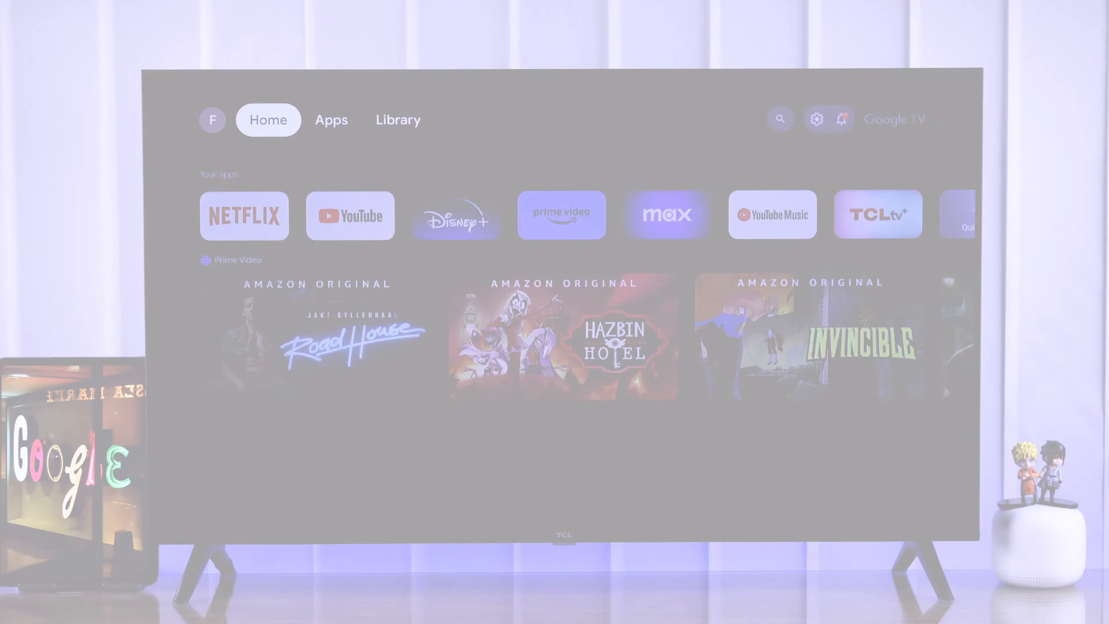
{"action": "left_click", "coordinate": [330, 119]}
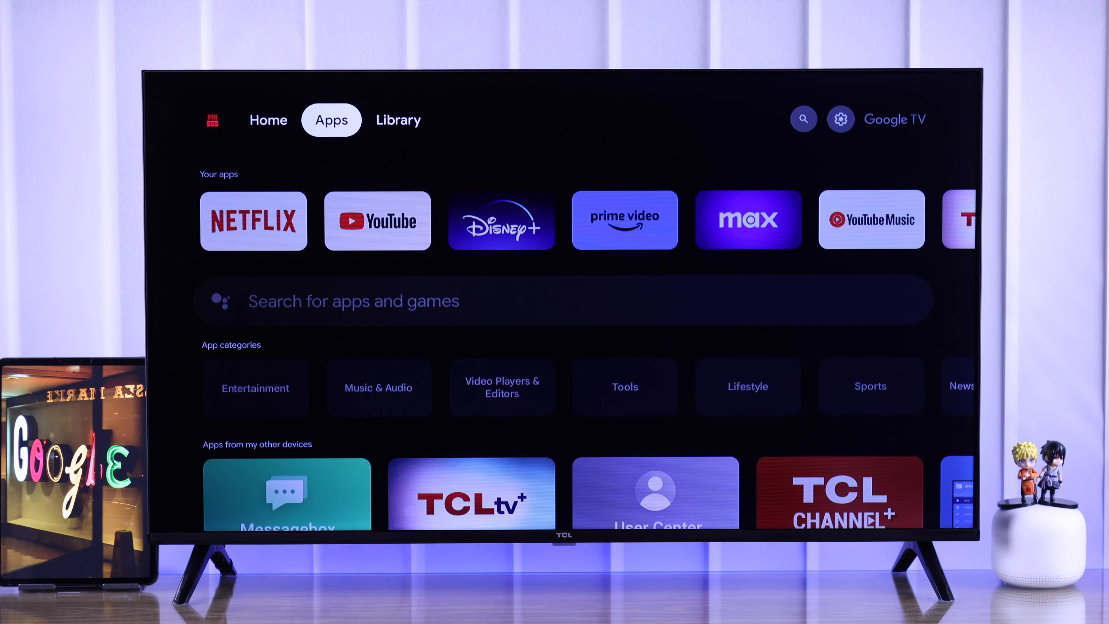
{"action": "left_click", "coordinate": [212, 120]}
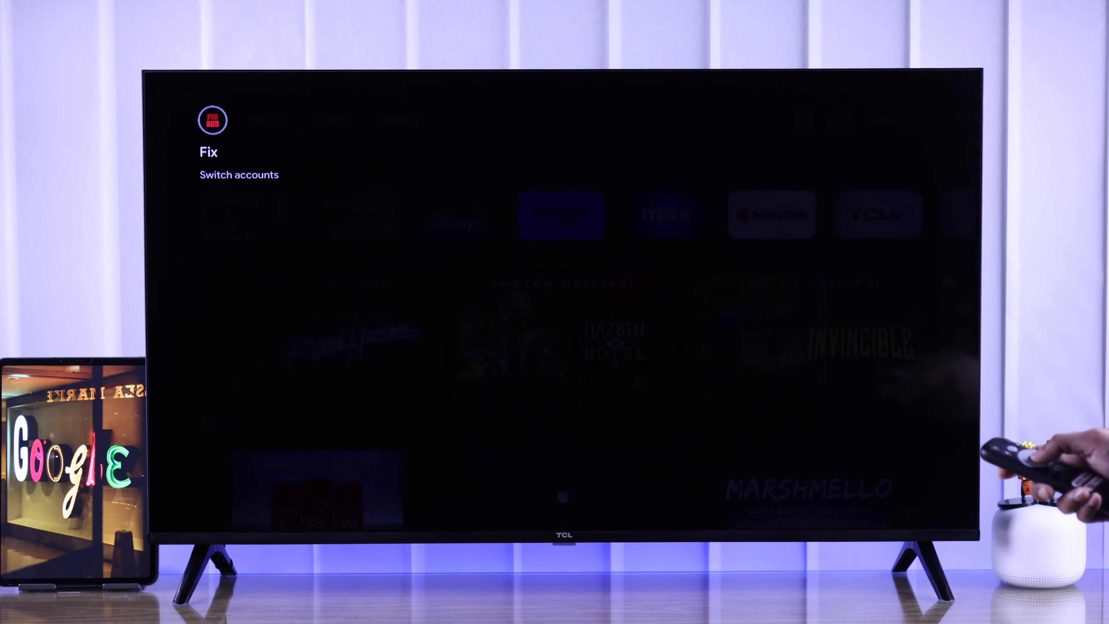
{"action": "left_click", "coordinate": [239, 175]}
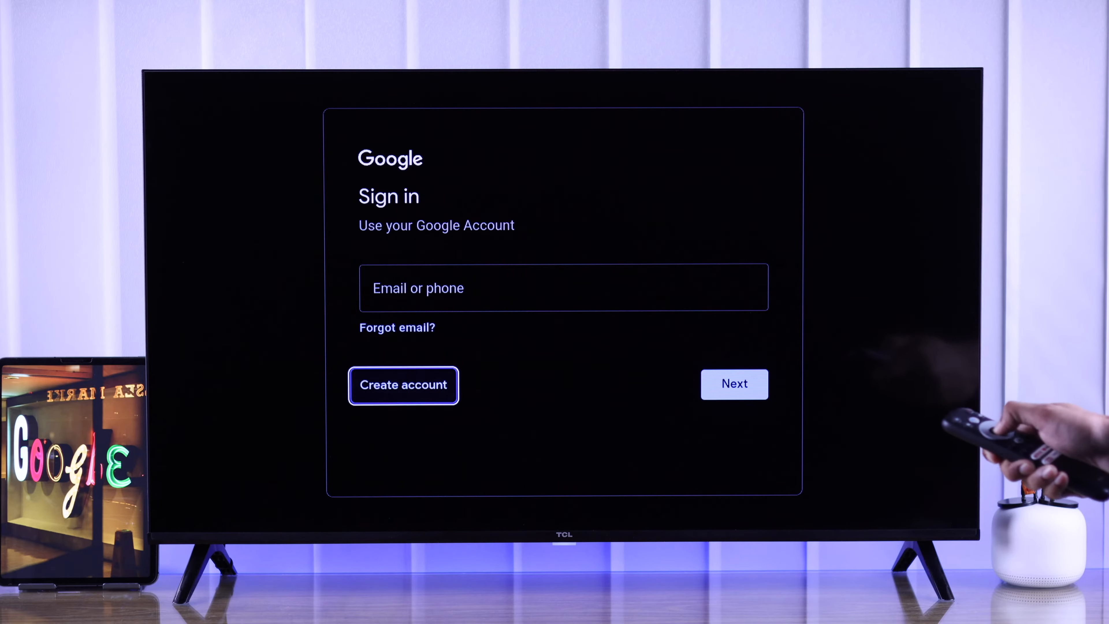
Create a new account named FixTSN Studio, born February 18, 2000, gender unspecified.
{"action": "left_click", "coordinate": [403, 385]}
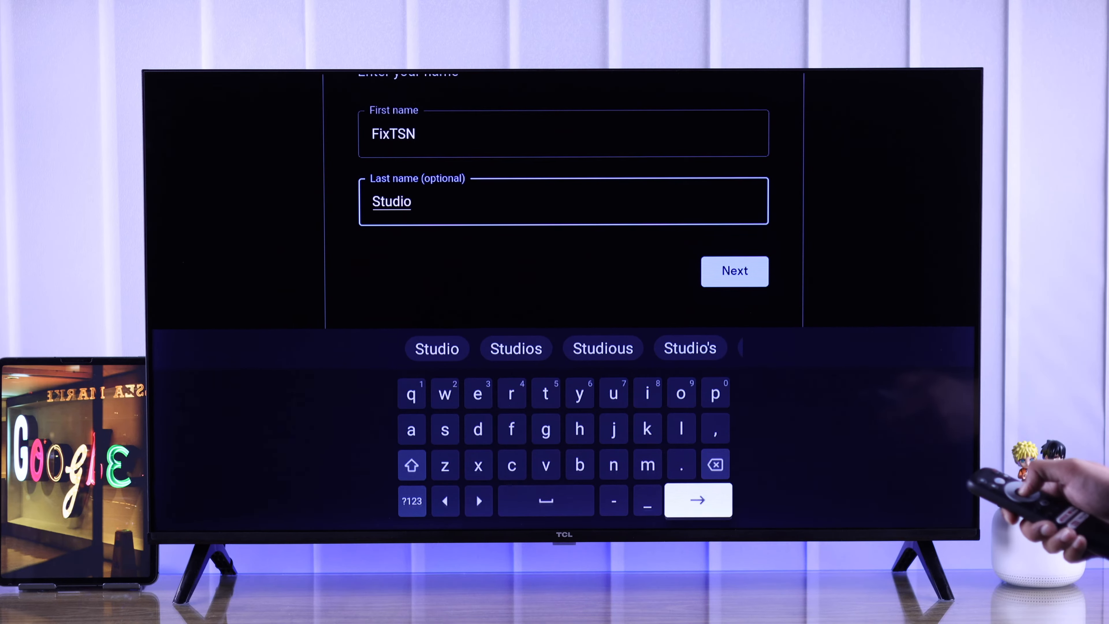
{"action": "left_click", "coordinate": [734, 271]}
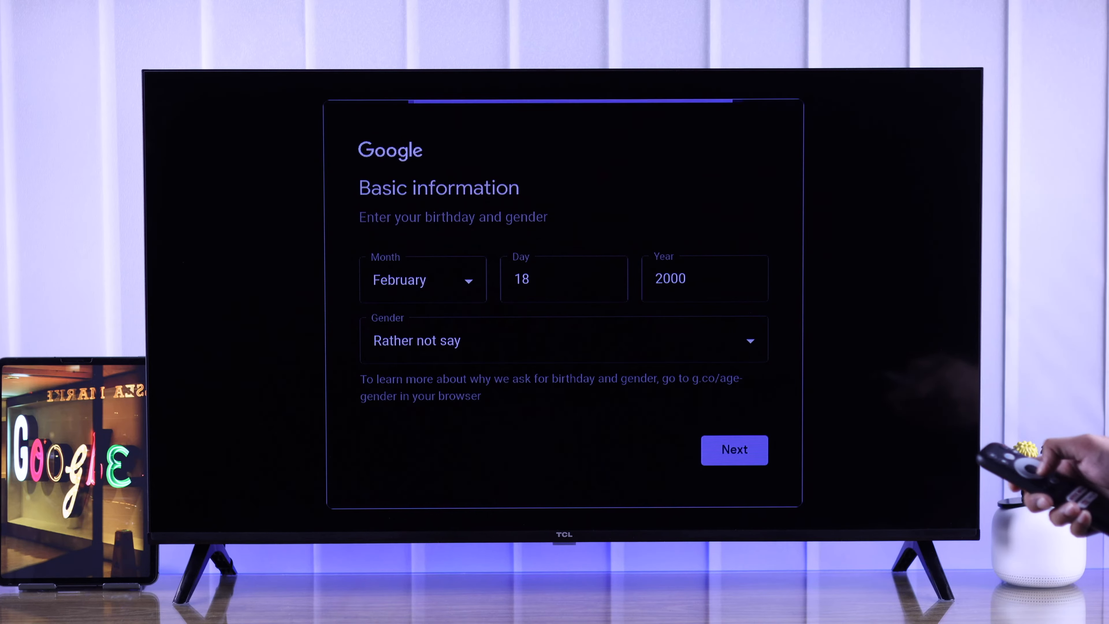
{"action": "left_click", "coordinate": [734, 450]}
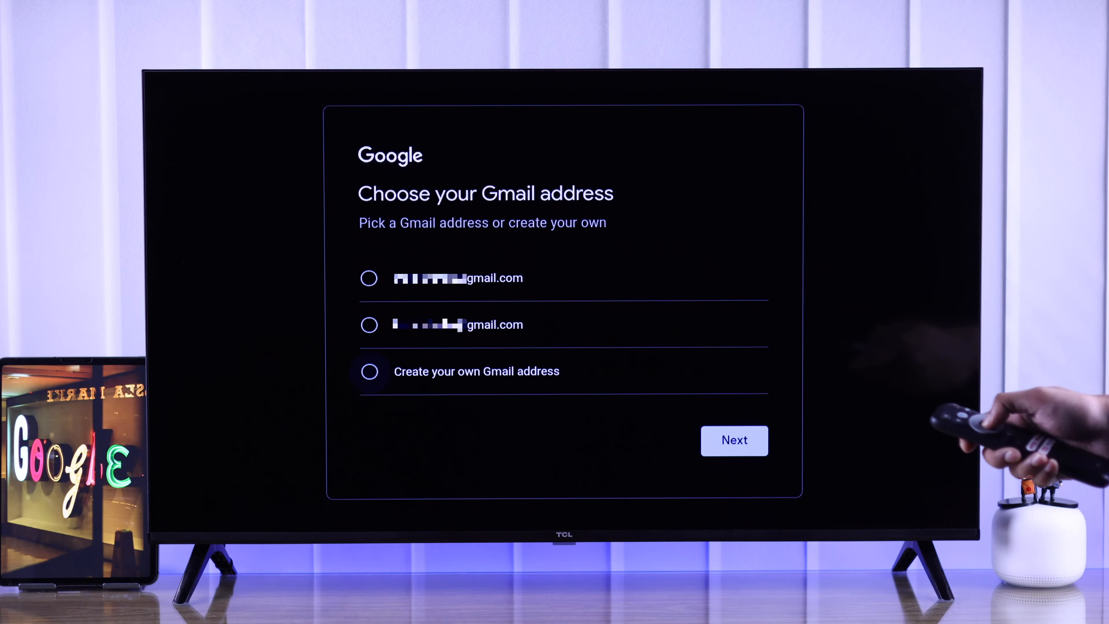
Choose a custom Gmail address for the account and confirm it.
{"action": "left_click", "coordinate": [369, 372]}
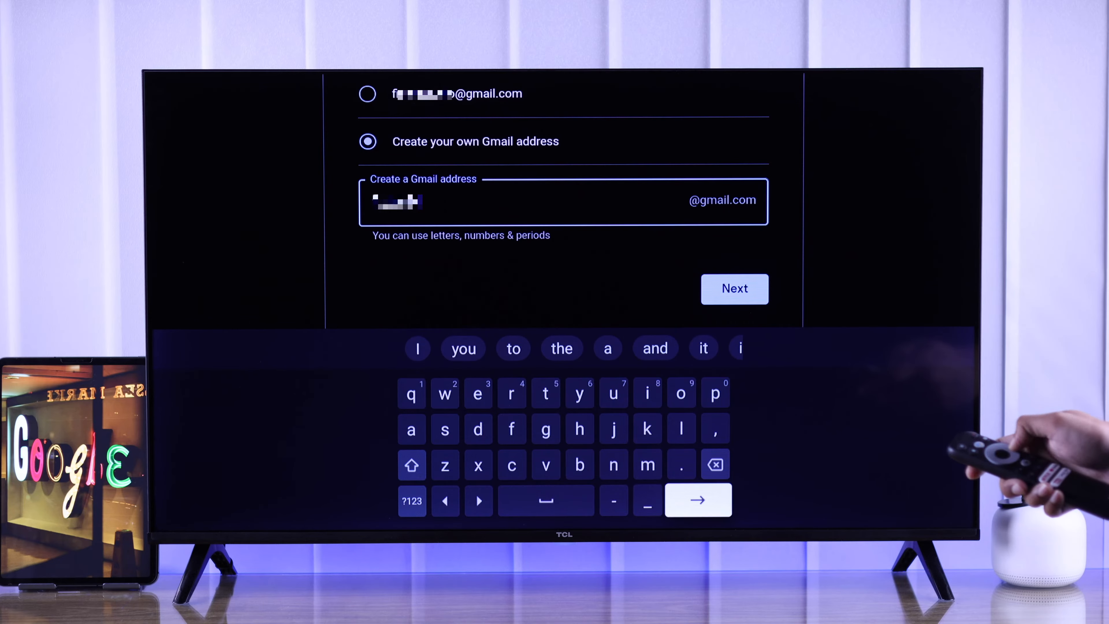
{"action": "left_click", "coordinate": [734, 289]}
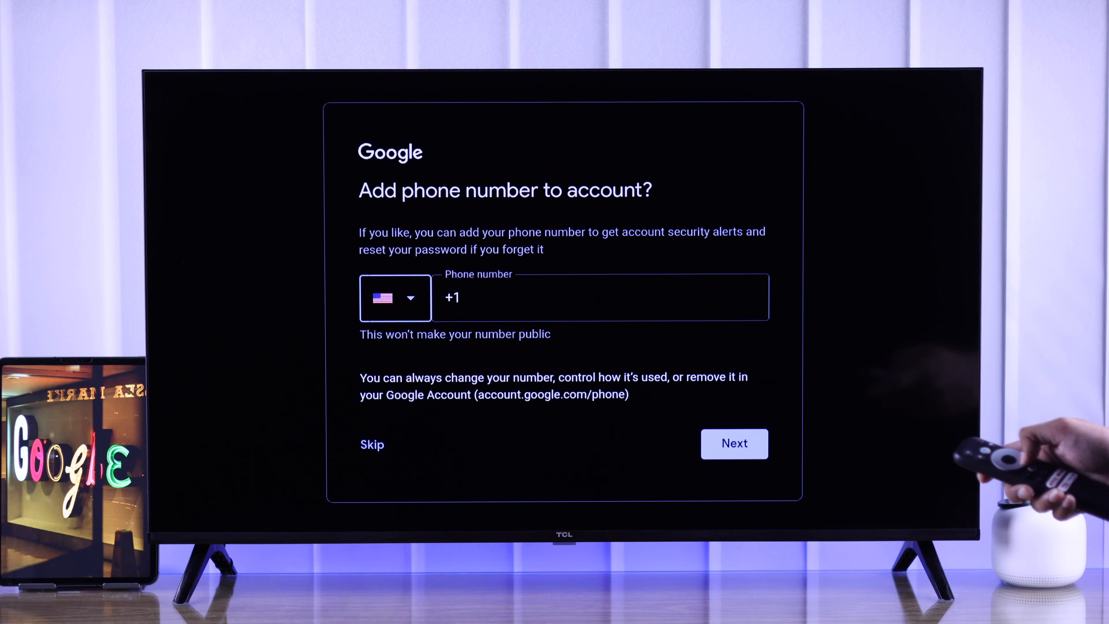
Confirm the recovery phone number, review the account info and accept Privacy and Terms.
{"action": "left_click", "coordinate": [734, 443]}
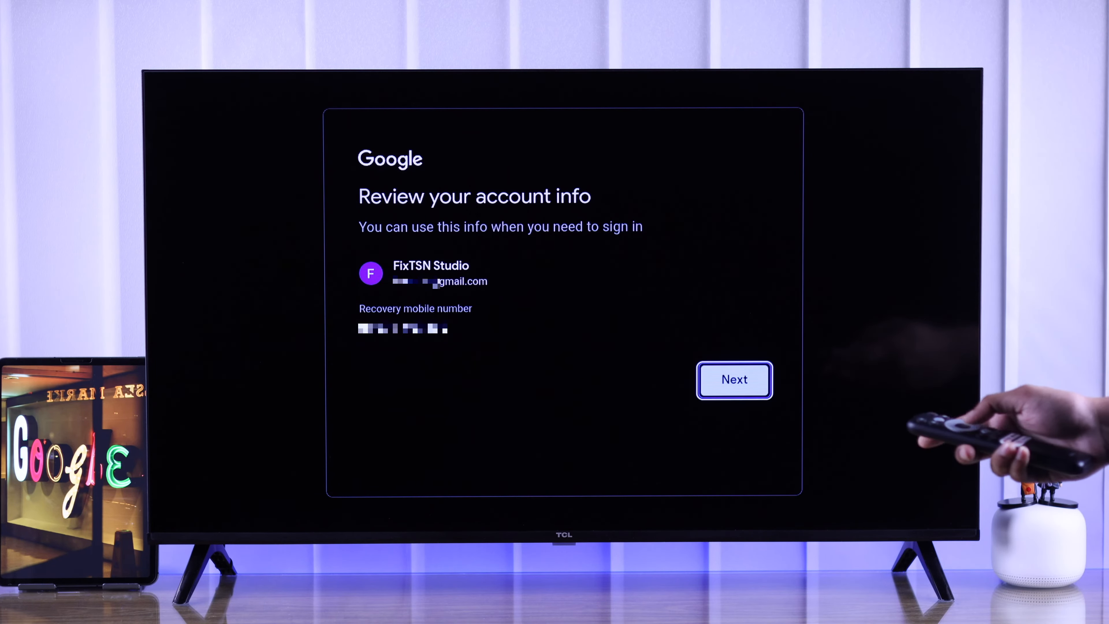
{"action": "left_click", "coordinate": [734, 380]}
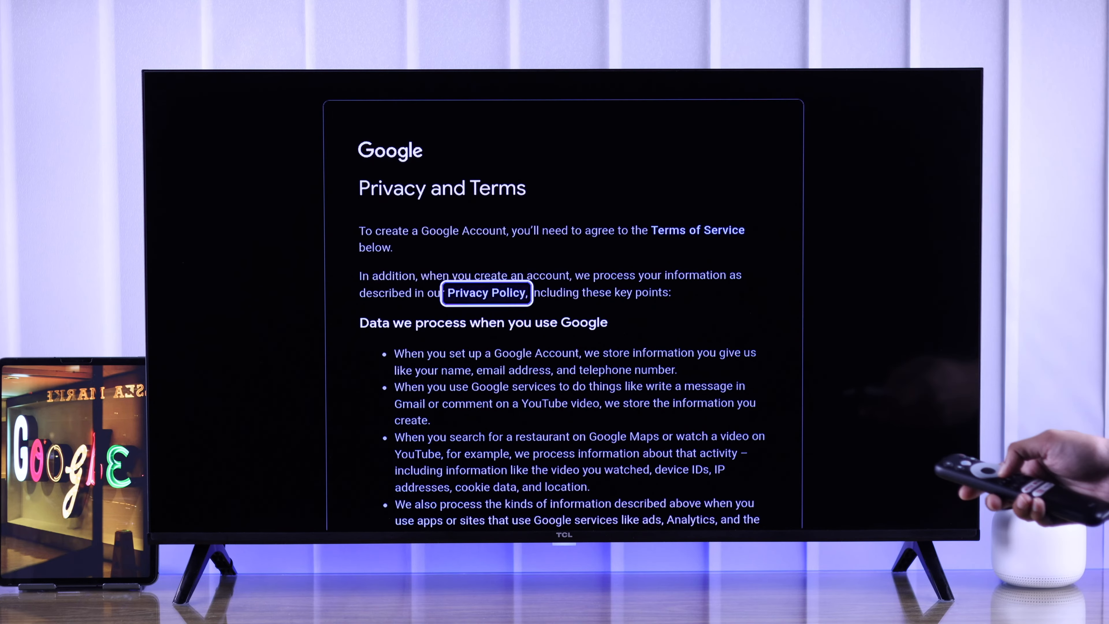
{"action": "scroll", "scroll_direction": "down", "scroll_amount": 3}
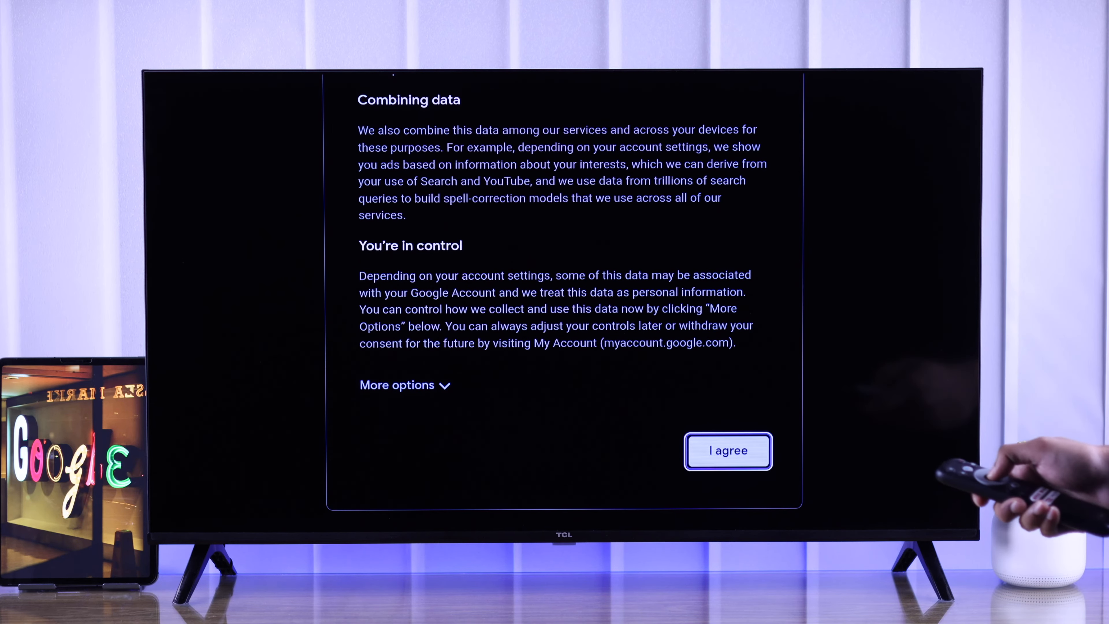
{"action": "left_click", "coordinate": [728, 451]}
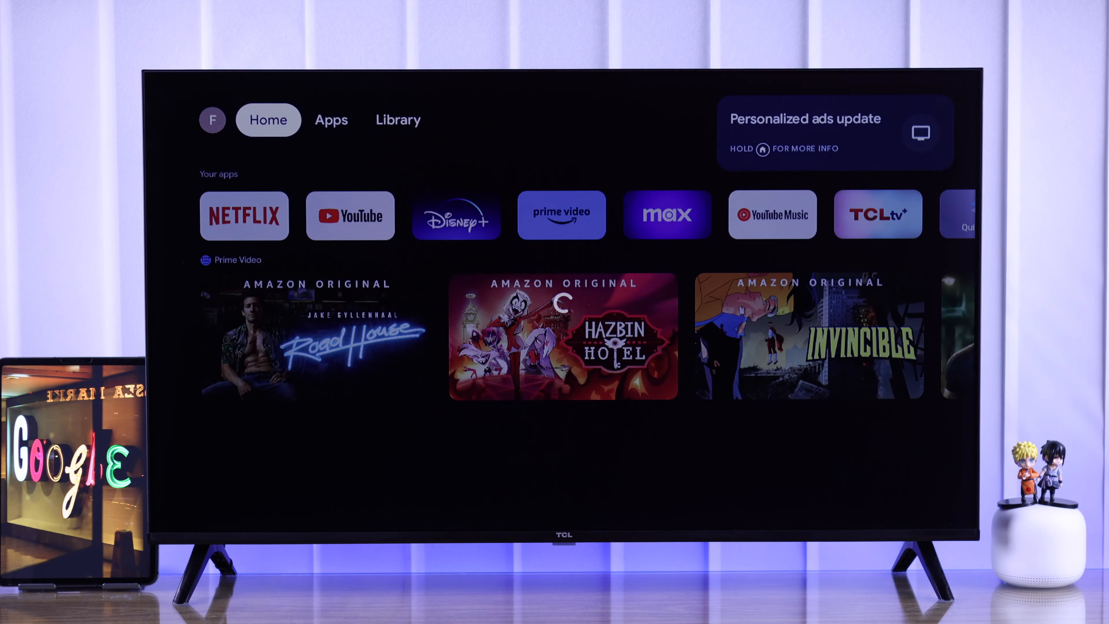
Dismiss the ads notice and view Accounts & Sign In listing FixTSN Studio as active.
{"action": "left_click", "coordinate": [211, 120]}
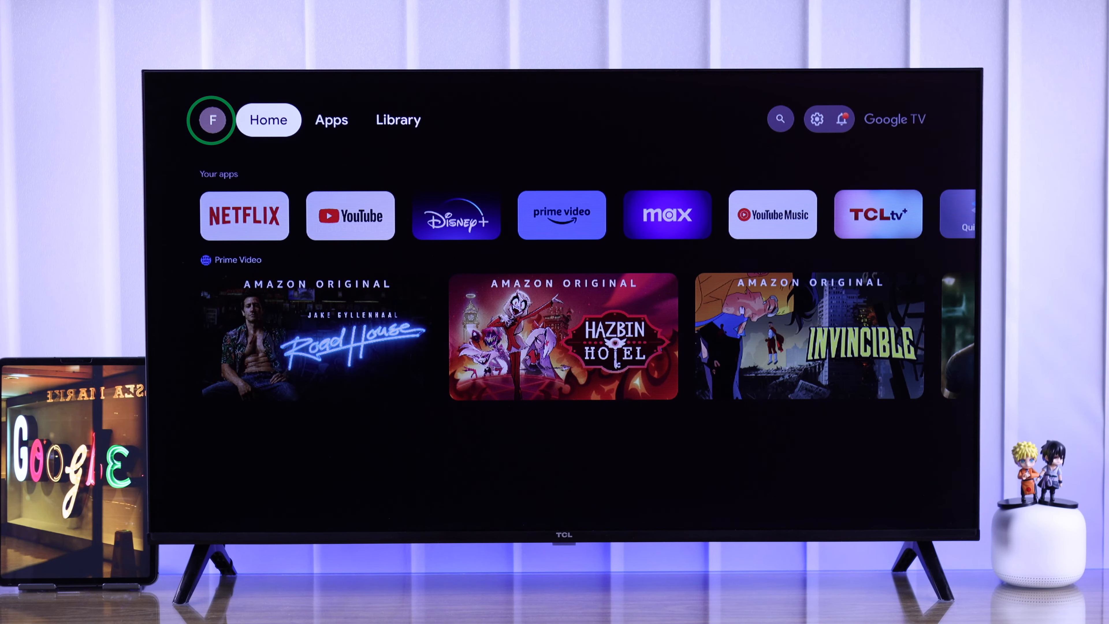
{"action": "left_click", "coordinate": [211, 120]}
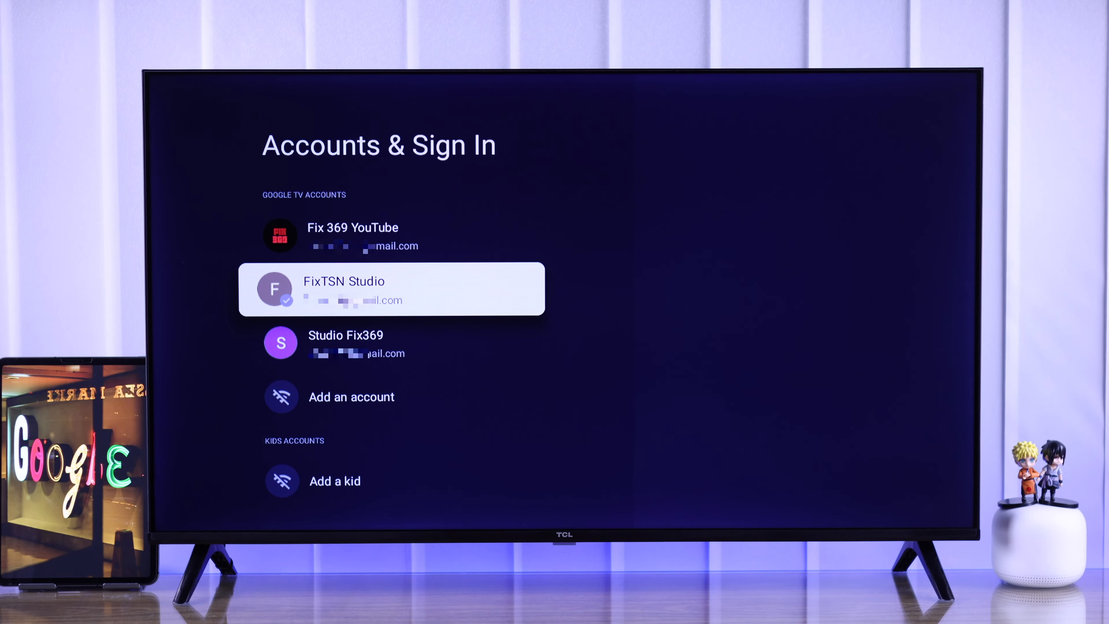